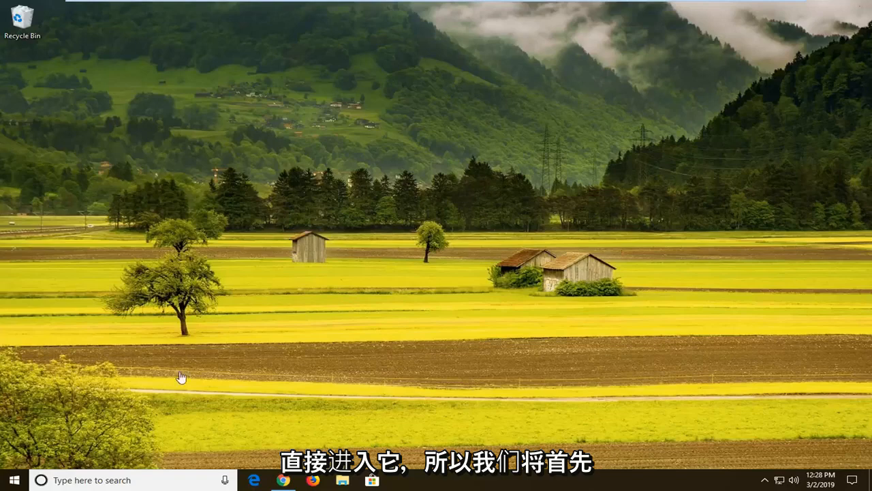
Launch Google Chrome from the taskbar, landing on the Google homepage.
click(283, 480)
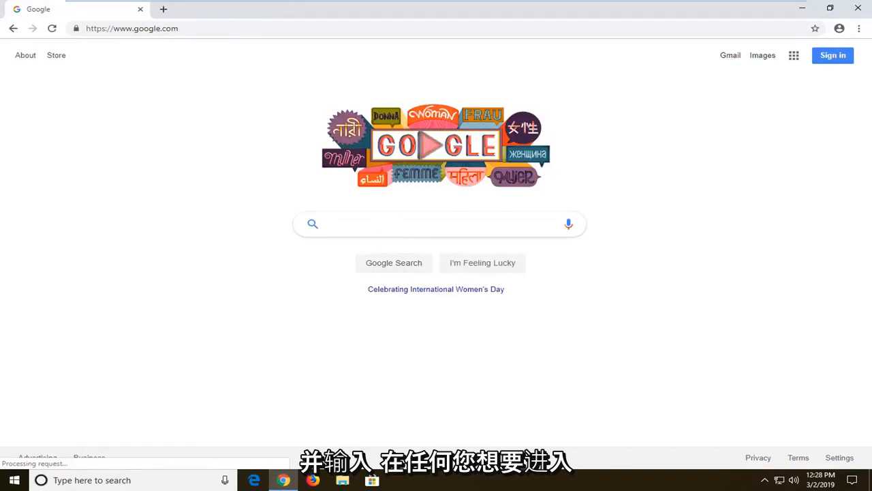
Run a Google search for 'google.com' and land on its results page.
text(google.com)
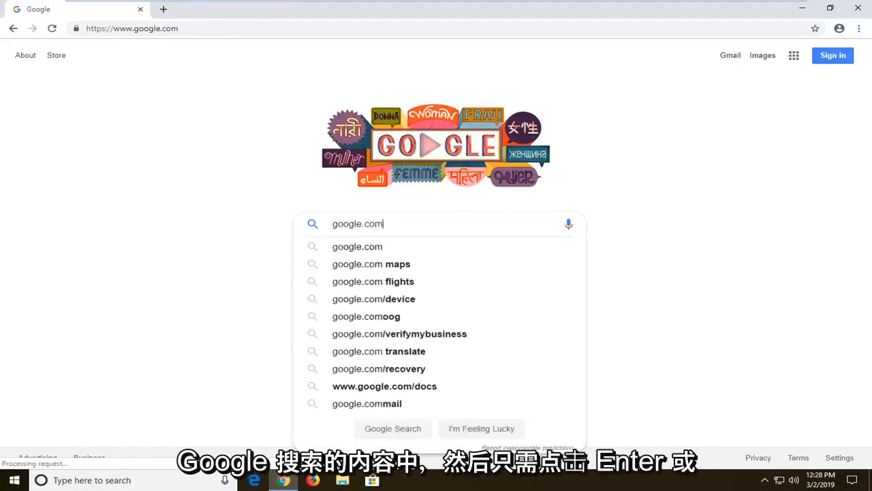
key(enter)
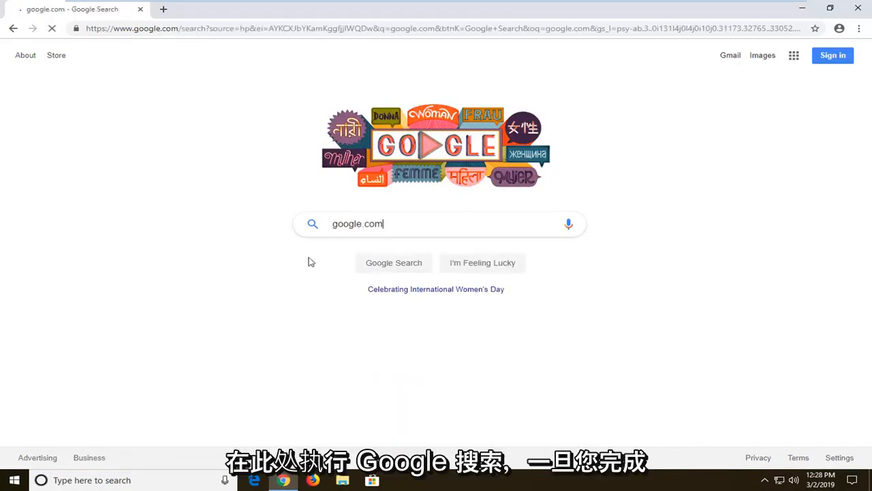
click(393, 262)
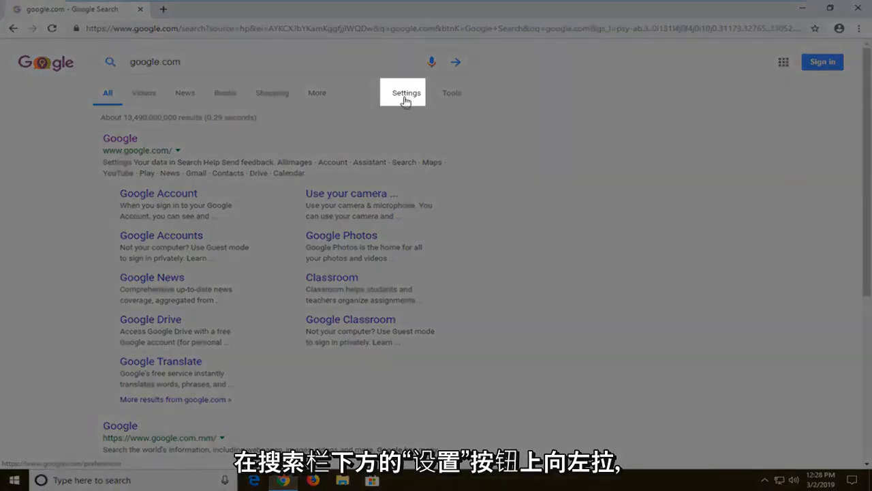
Reach the Search Settings page via the Settings menu under the search bar.
click(406, 93)
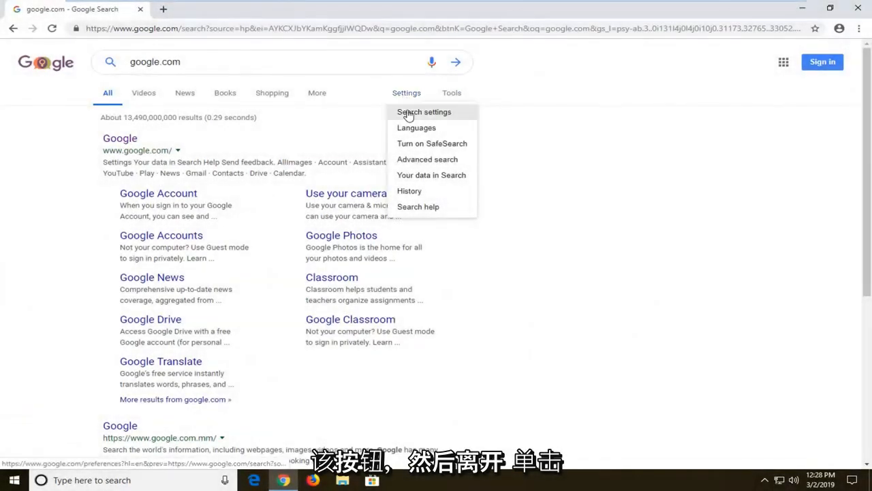
click(422, 112)
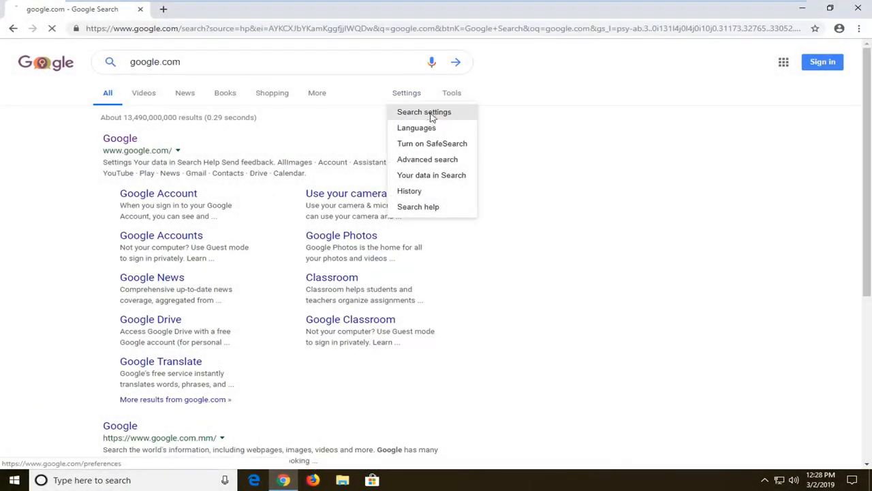
click(424, 112)
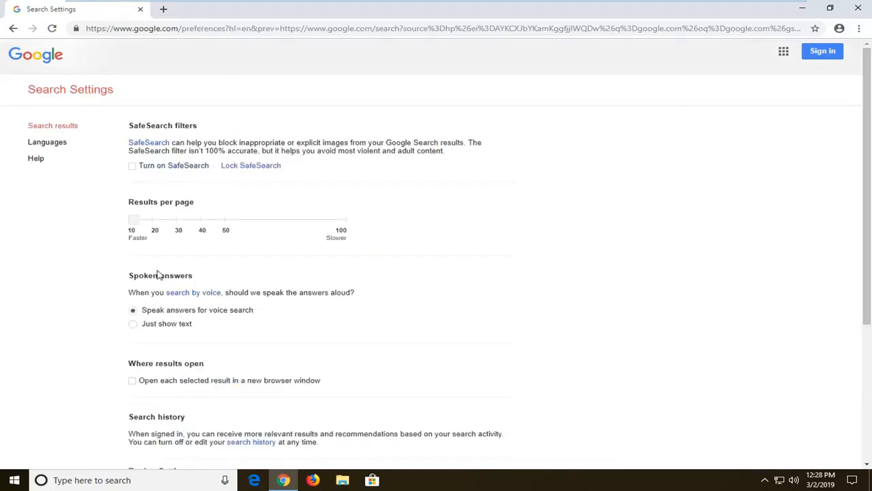
scroll(down, 3)
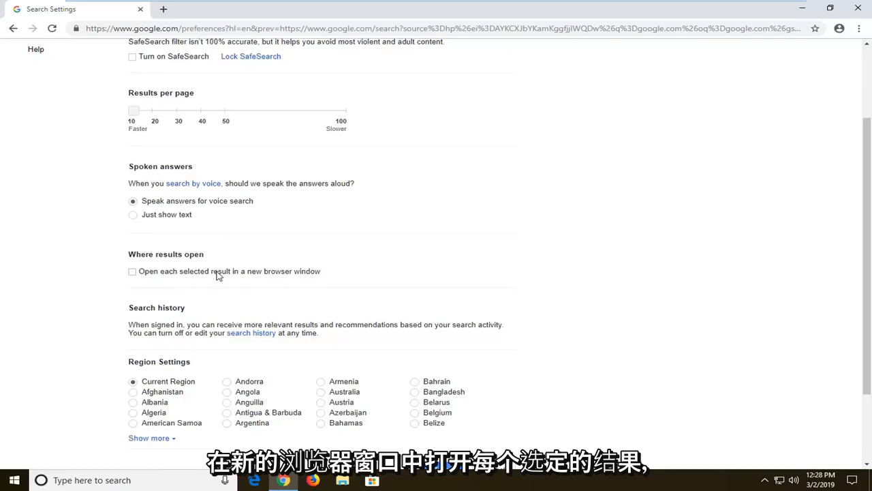
click(132, 271)
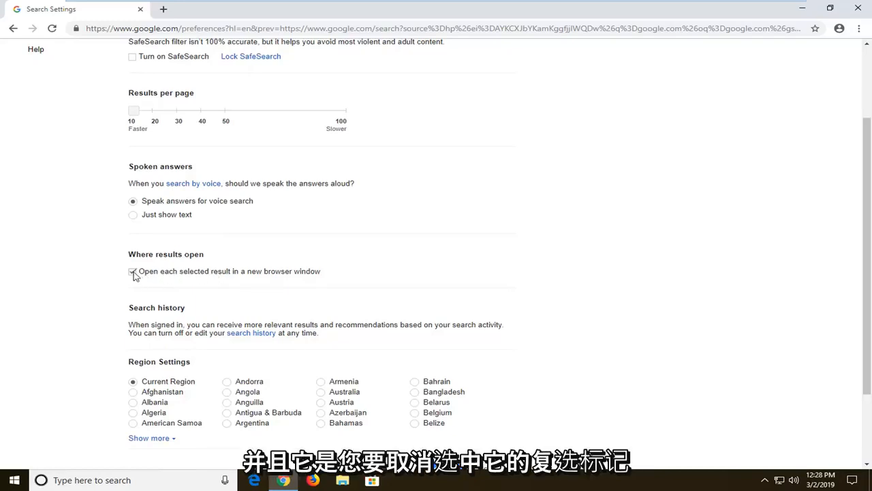
click(132, 270)
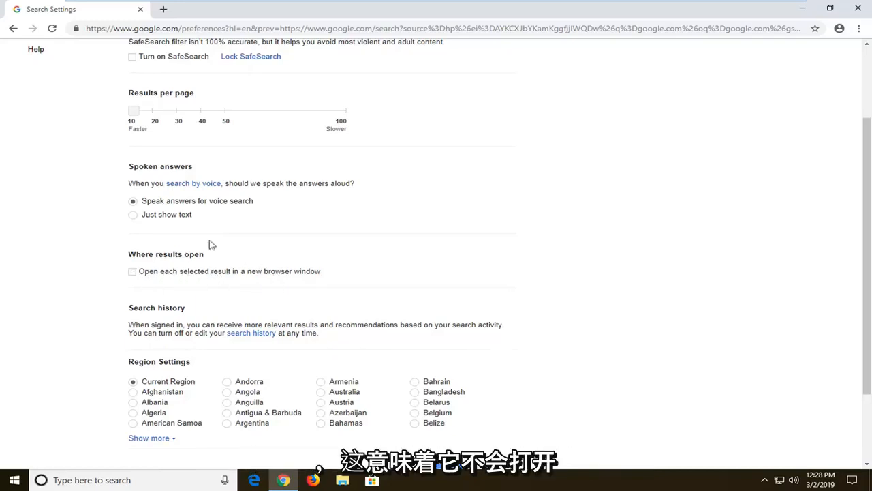
scroll(down, 3)
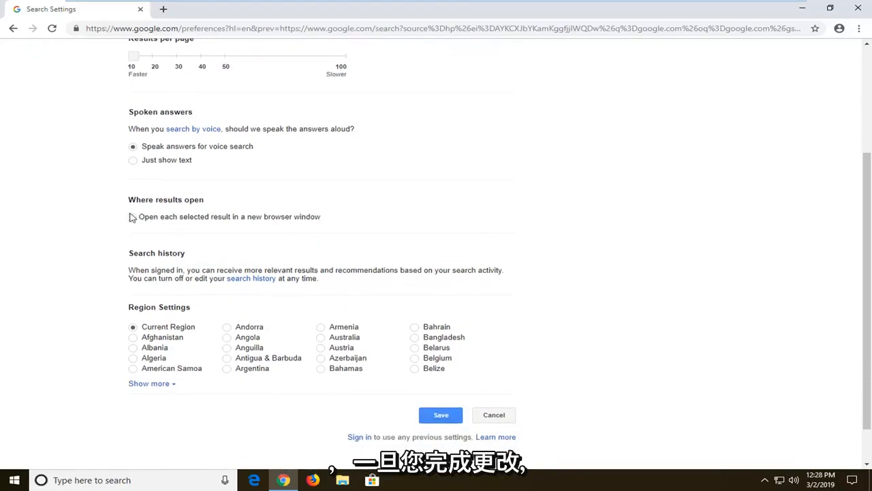
Save the search preferences and acknowledge the 'preferences saved' alert, returning to results.
click(133, 216)
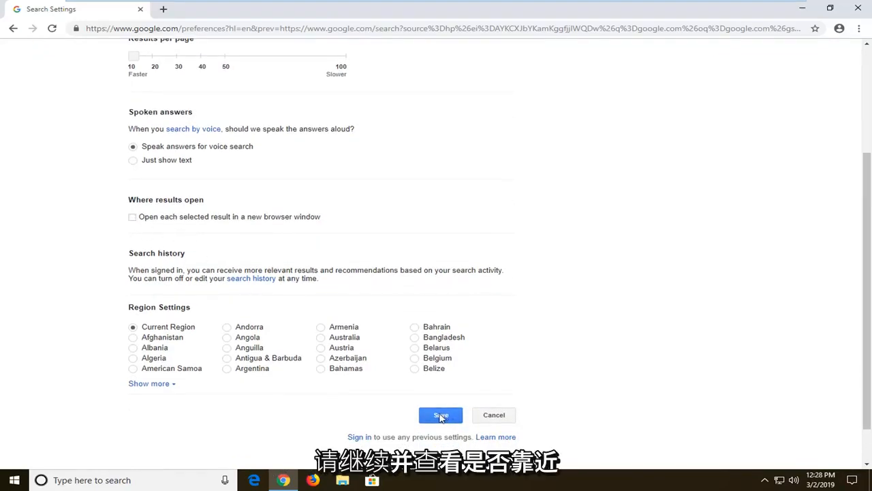
click(441, 415)
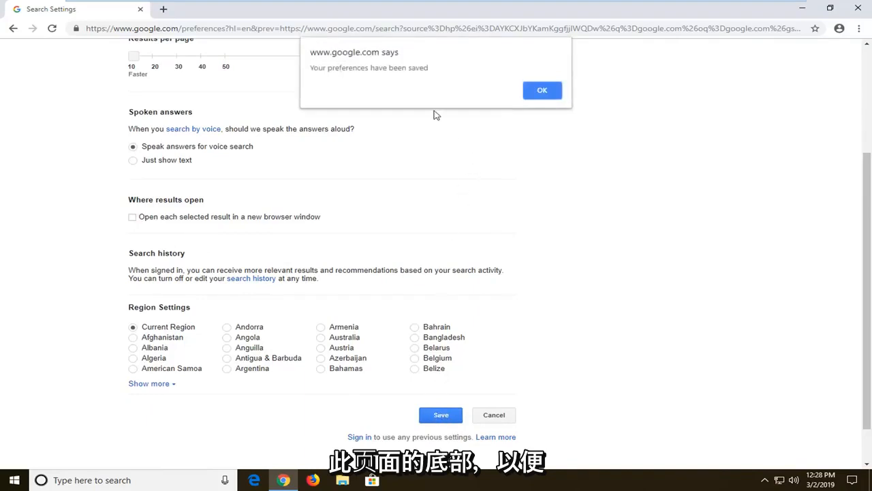
click(542, 90)
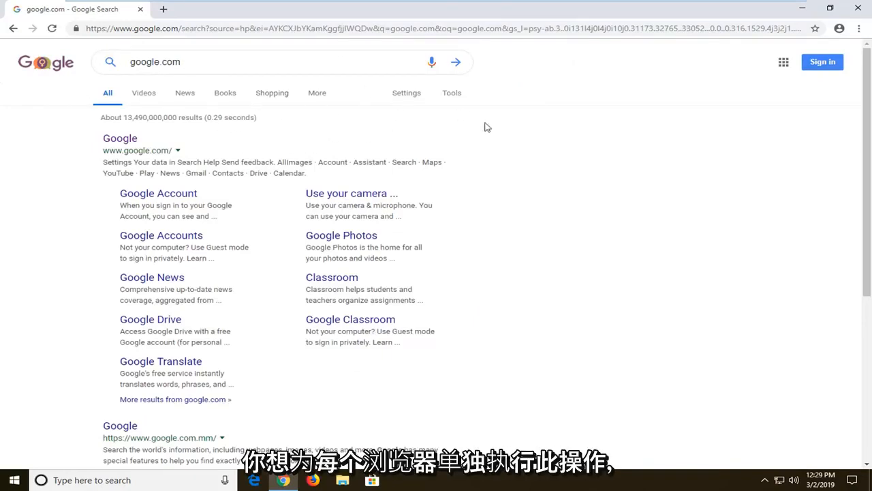
mouse_move(442, 139)
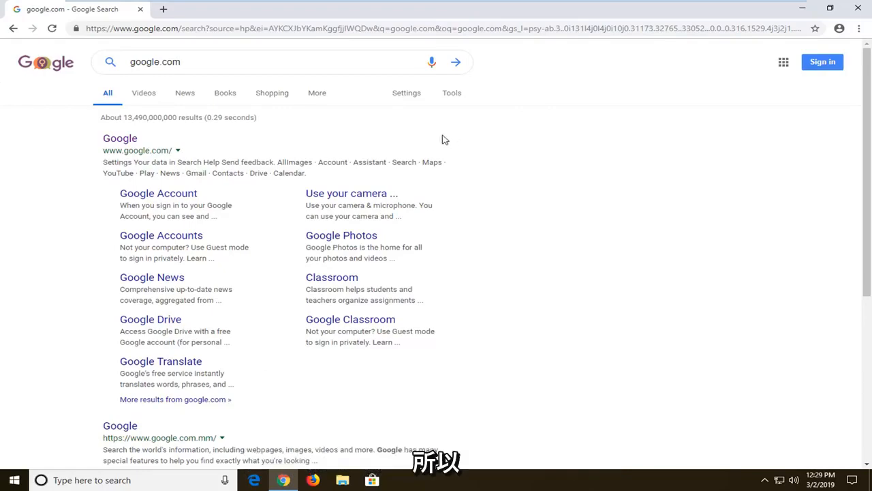